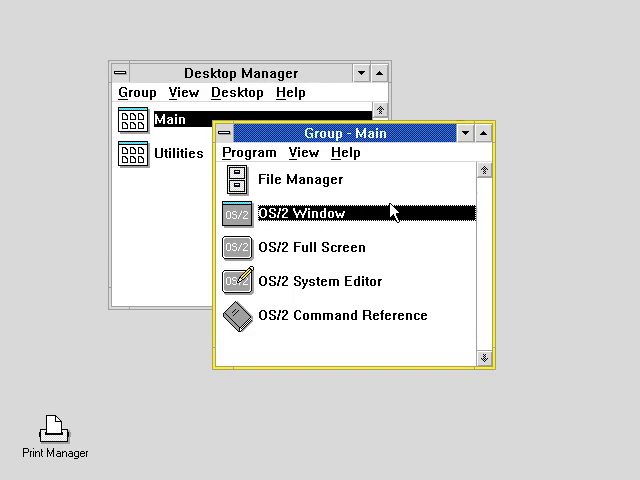
# Step: Launch an OS/2 Window command prompt from the Main group and maximize it
pyautogui.doubleClick(300, 213)
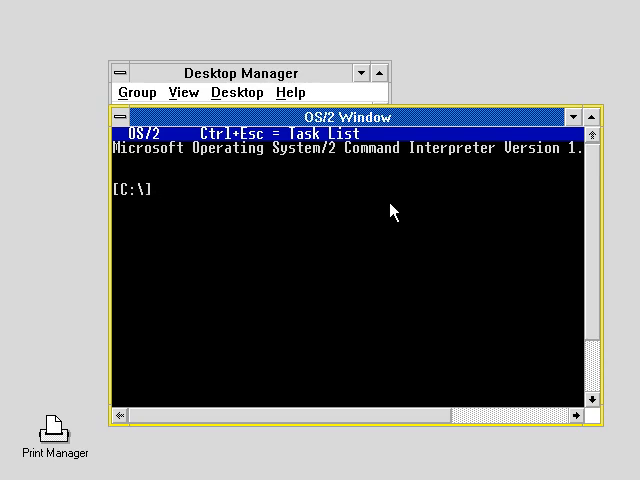
pyautogui.click(573, 117)
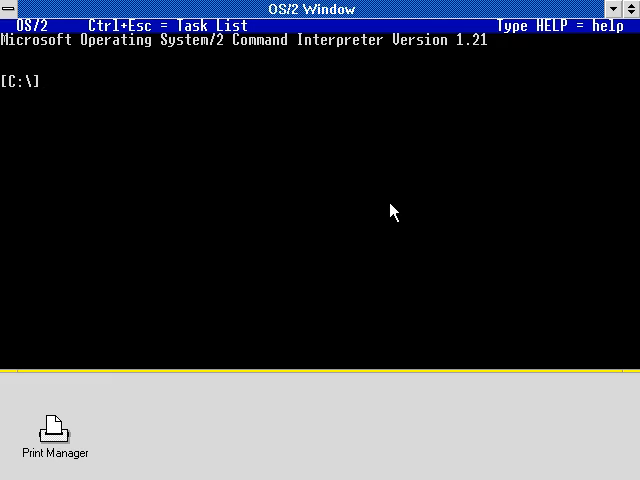
# Step: Switch to drive B, list its files, and run 'wloinst c:\sql\binp'
pyautogui.write('b:')
pyautogui.write('dir')
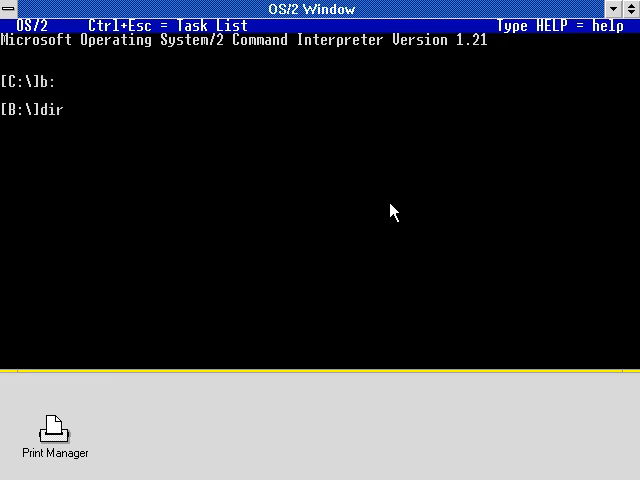
pyautogui.press('Return')
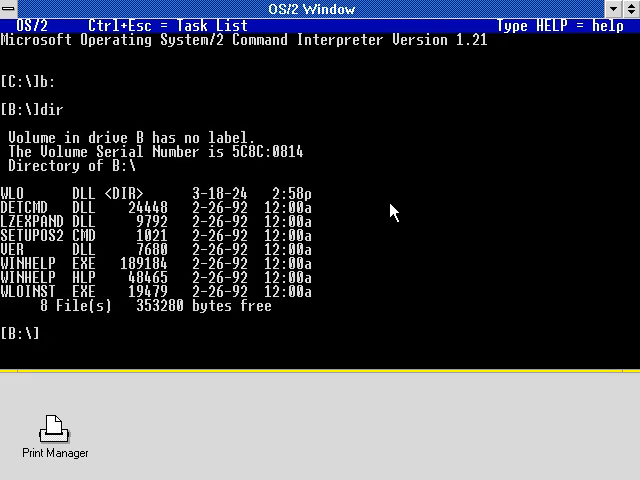
pyautogui.write('wlo')
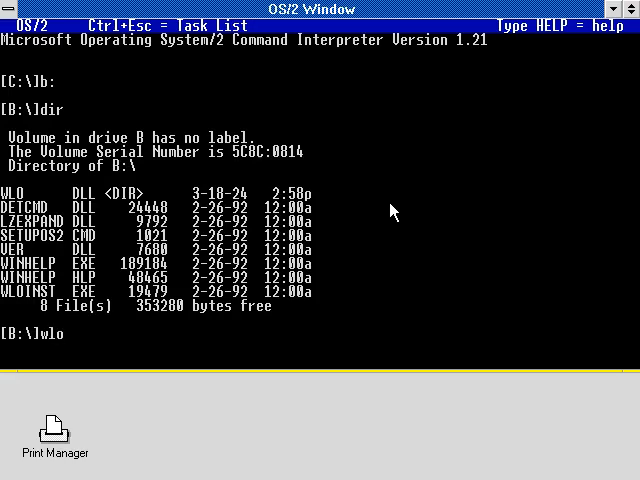
pyautogui.write('inst')
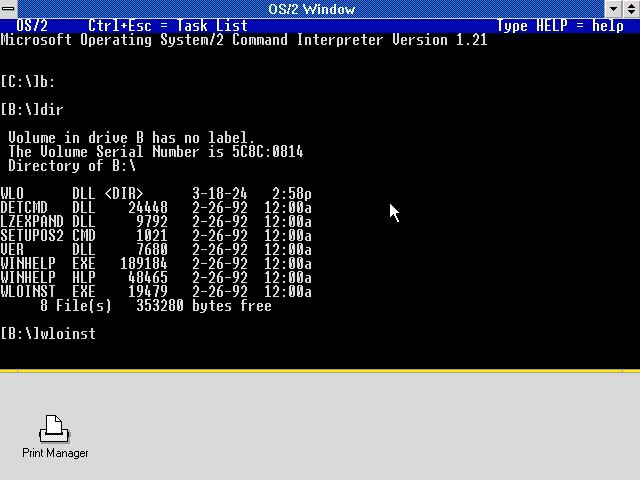
pyautogui.write('c:\\')
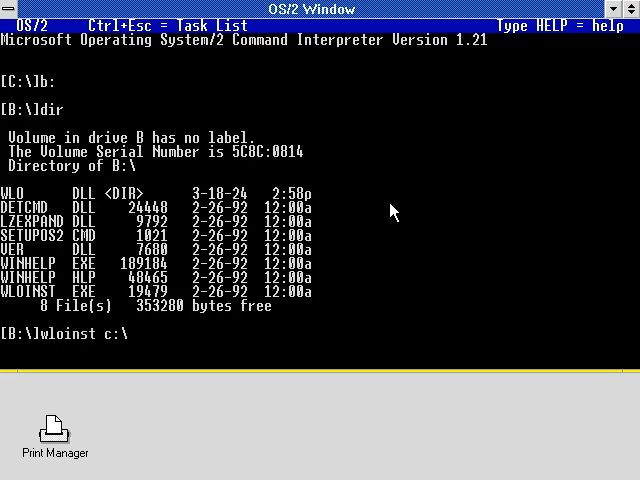
pyautogui.write('sql\\')
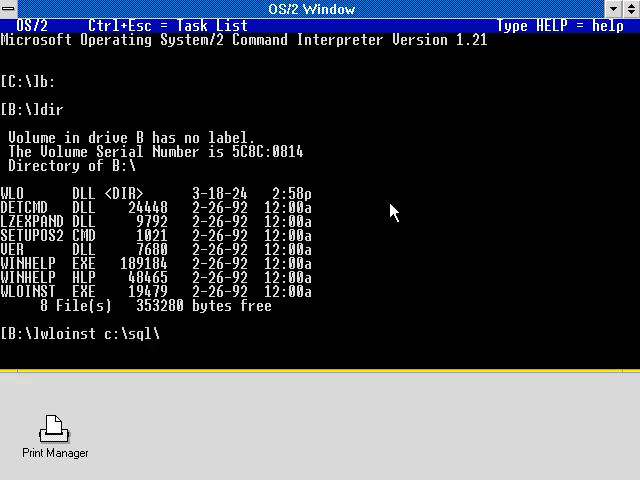
pyautogui.write('binp')
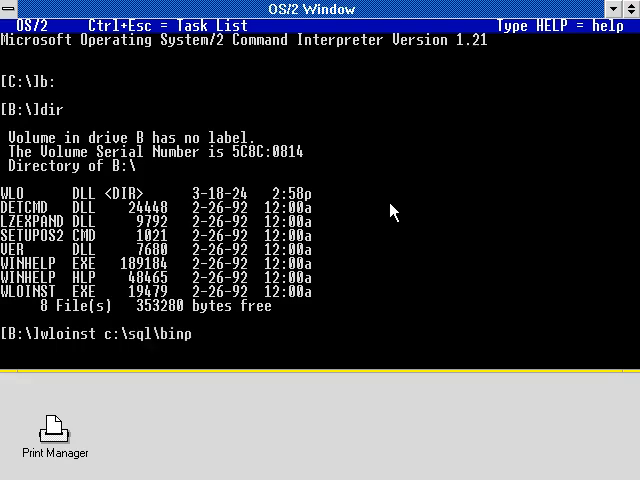
pyautogui.press('Return')
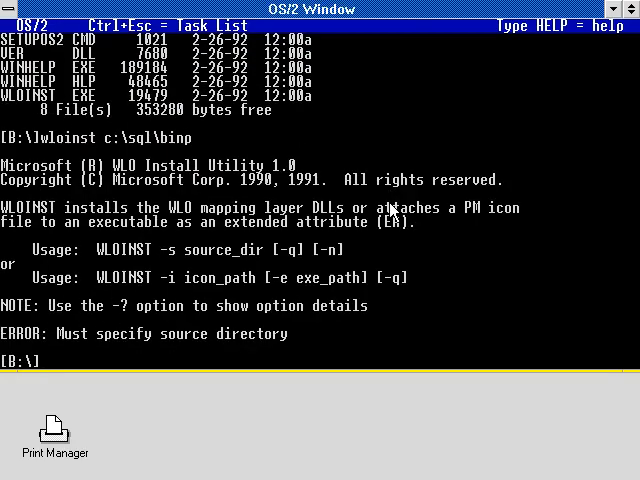
# Step: Run 'setupos2 c:\sql\binp' to install the WLO DLLs
pyautogui.write('setupos2')
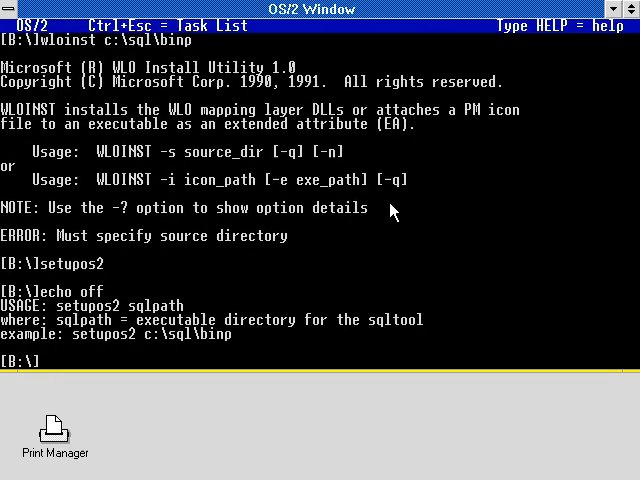
pyautogui.write('setupos2 c:')
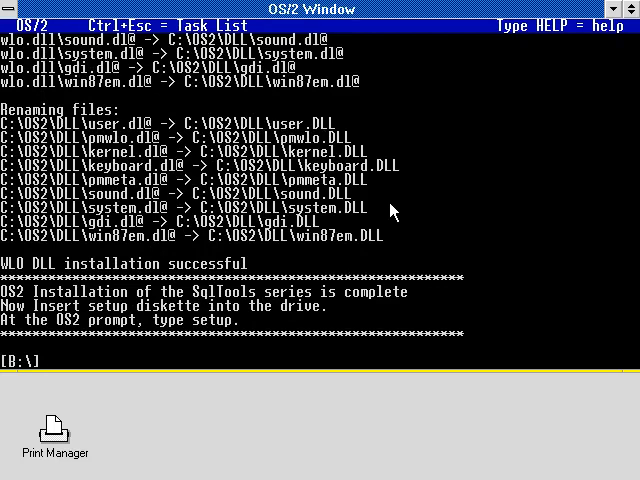
# Step: Start SQL Server Tools setup from drive A and accept the disk-set notice
pyautogui.write('a:')
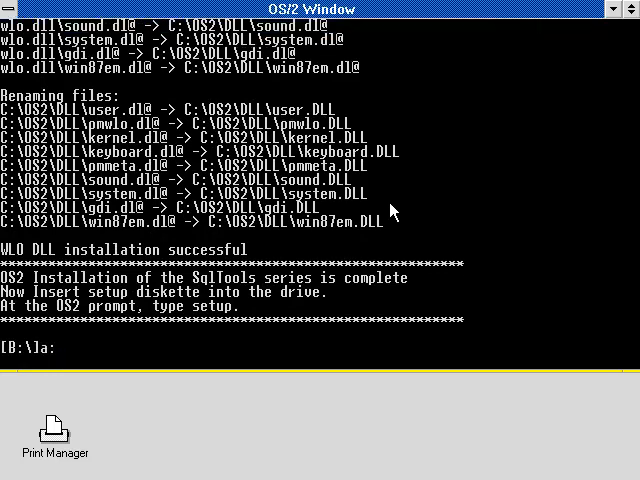
pyautogui.write('setup')
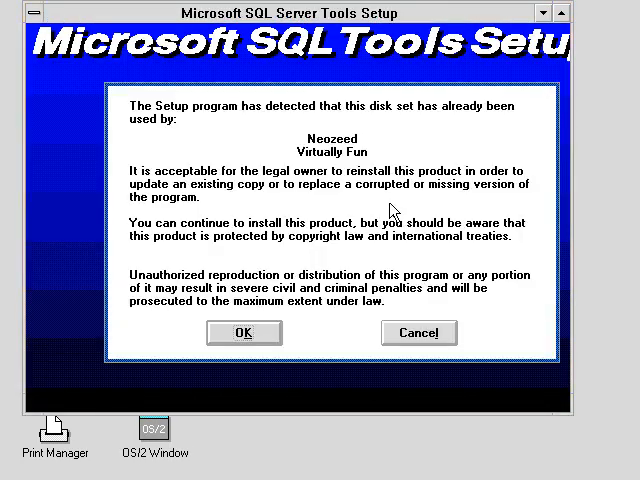
pyautogui.moveTo(388, 210)
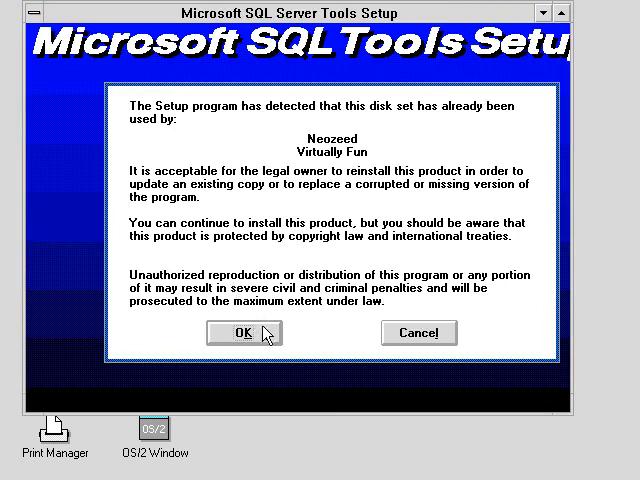
pyautogui.click(244, 332)
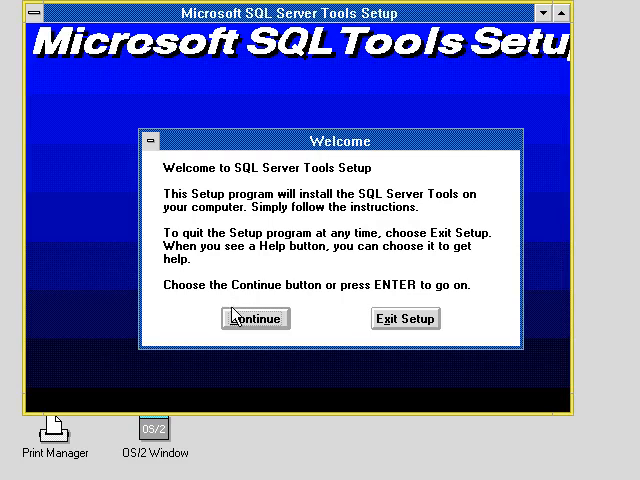
# Step: Pass the Welcome screen, maximize setup, and install into C:\SQL\BINP
pyautogui.click(255, 318)
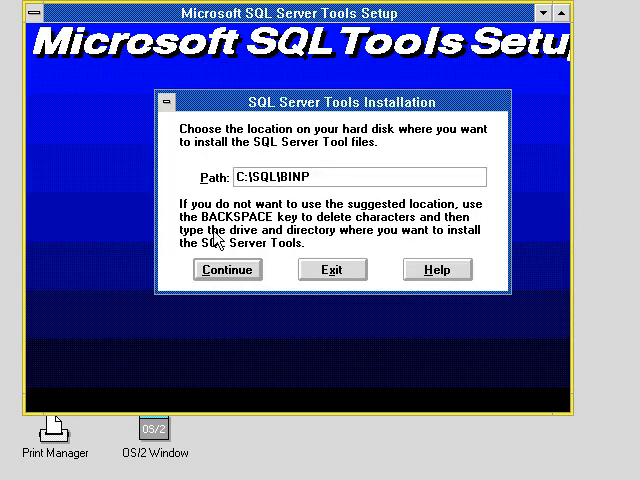
pyautogui.moveTo(312, 196)
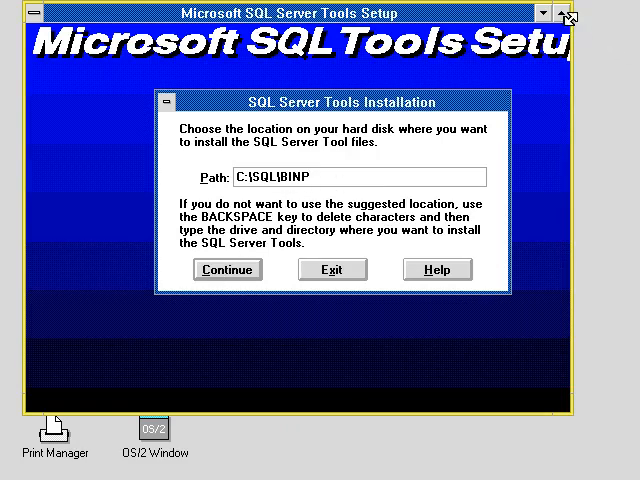
pyautogui.click(624, 11)
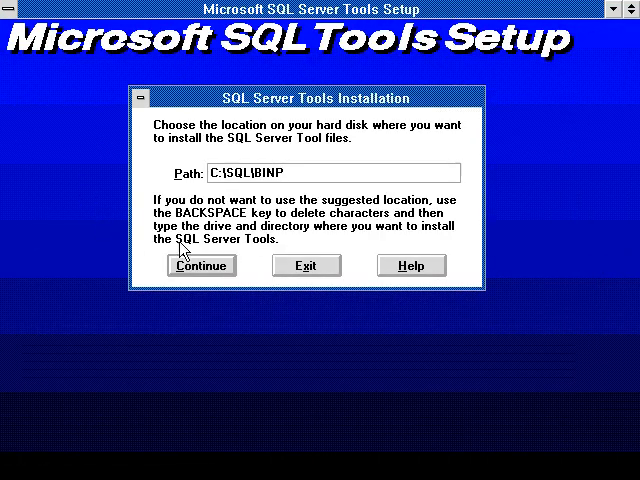
pyautogui.click(201, 265)
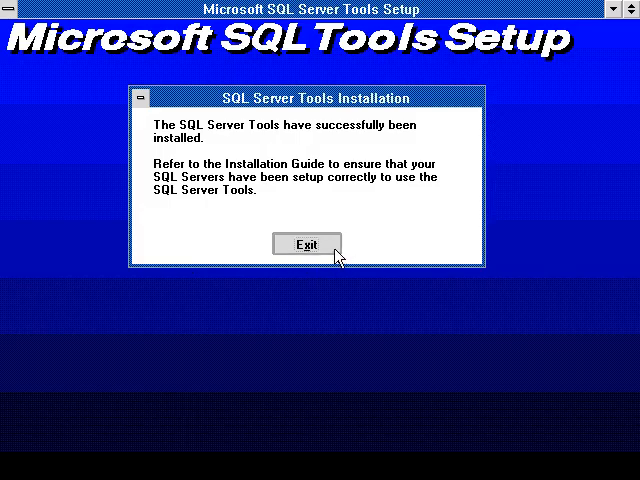
# Step: Exit setup, list the C:\sql\binp folder, and launch sqladmin
pyautogui.click(307, 244)
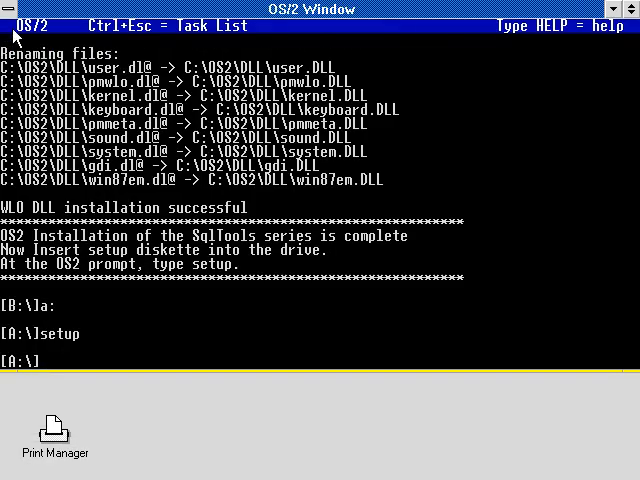
pyautogui.write('cd b')
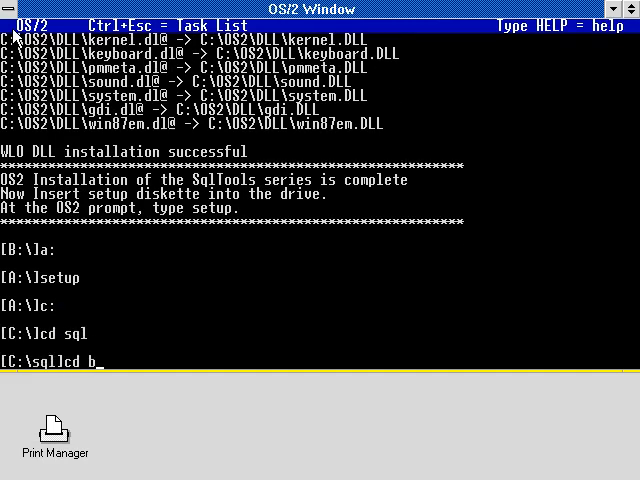
pyautogui.press('Return')
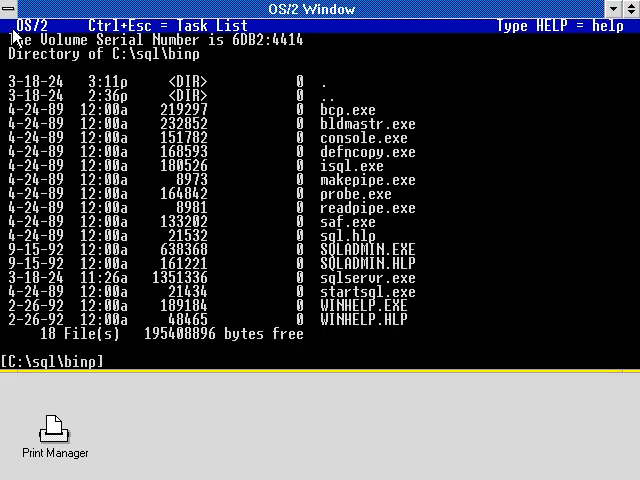
pyautogui.write('sqladmin')
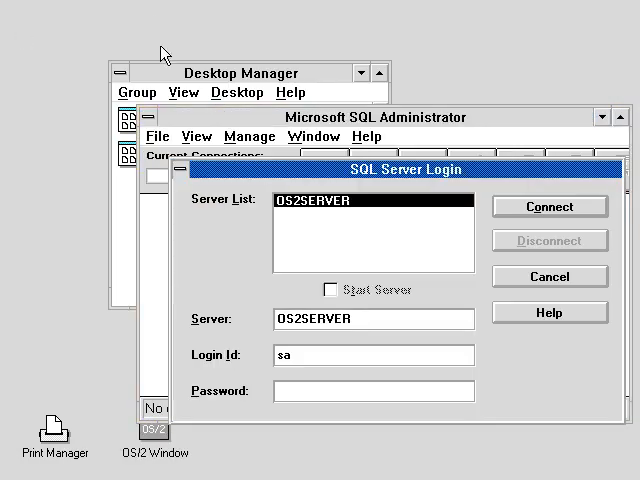
pyautogui.moveTo(513, 203)
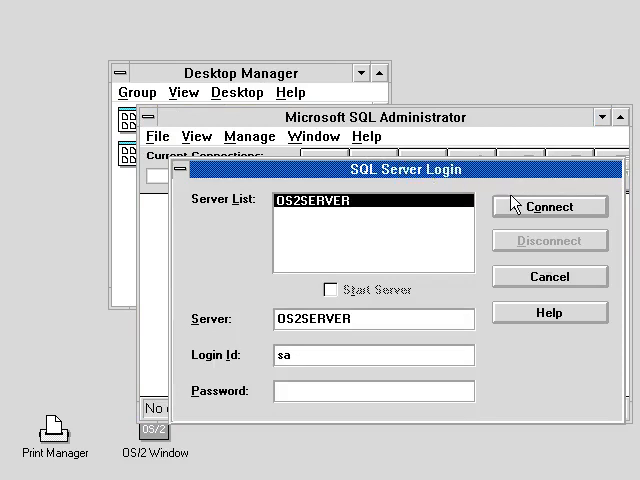
# Step: Try connecting to OS2SERVER, dismiss the error and login, then view Help > About
pyautogui.click(549, 206)
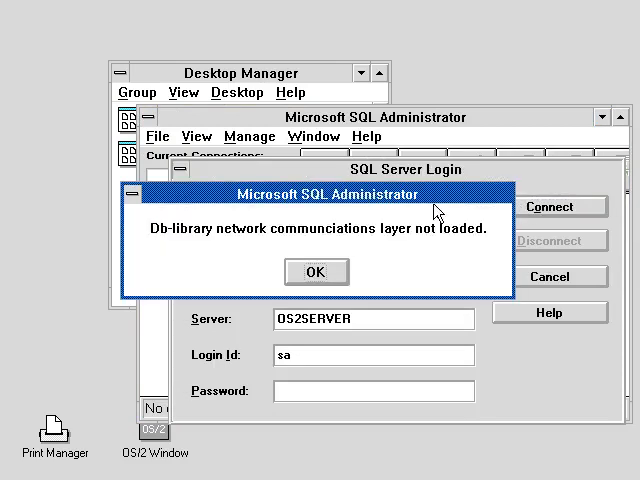
pyautogui.click(316, 271)
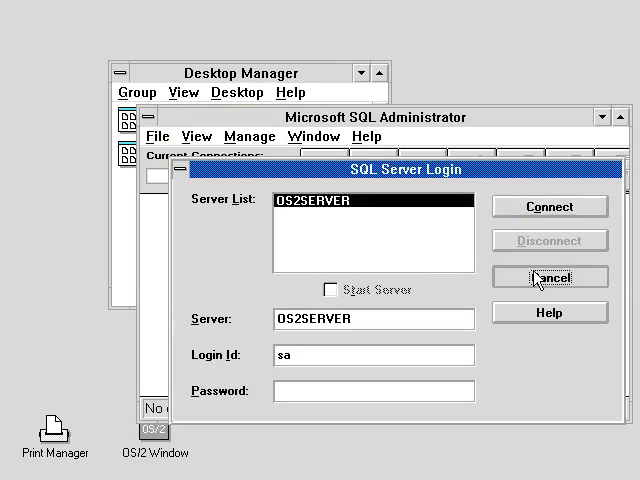
pyautogui.click(549, 277)
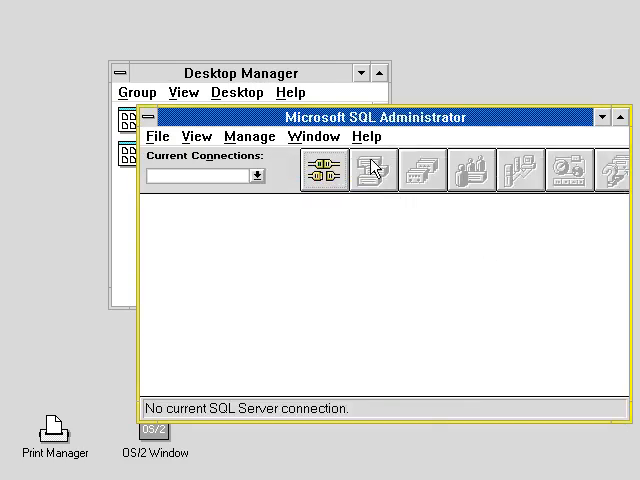
pyautogui.click(366, 136)
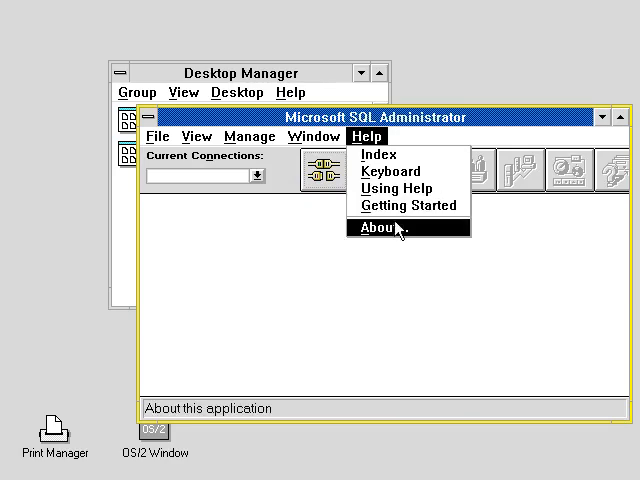
pyautogui.click(384, 228)
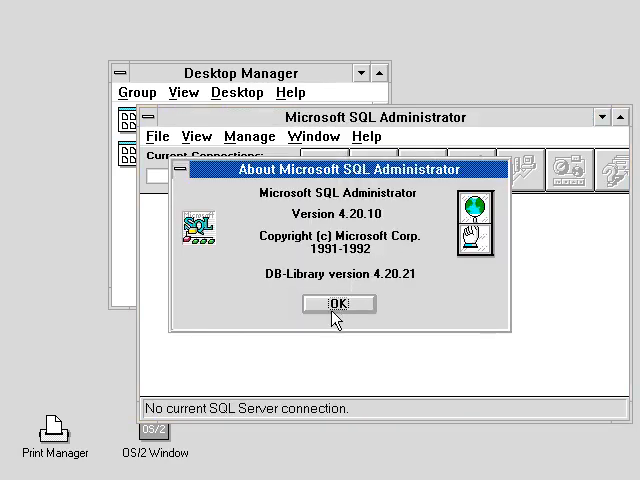